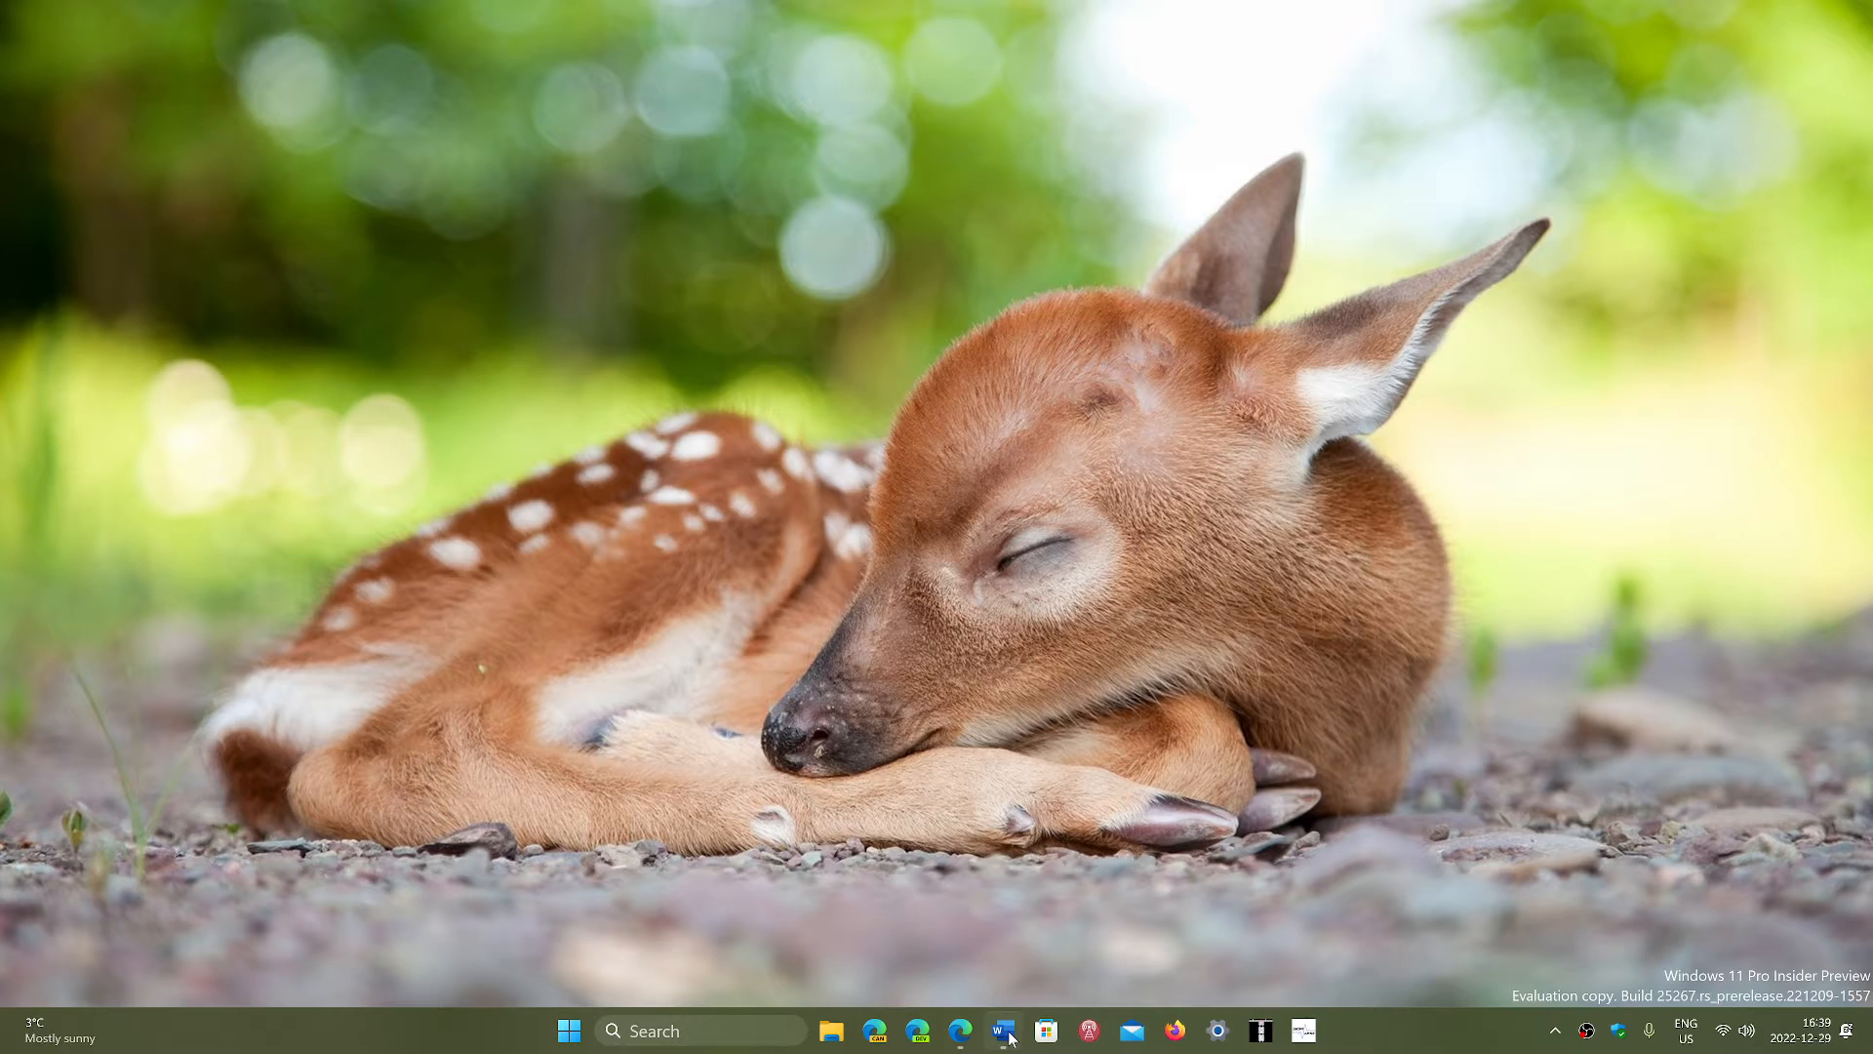
Step: Bring the Word document with the vulnerable Netgear router table to the front
left_click(1001, 1030)
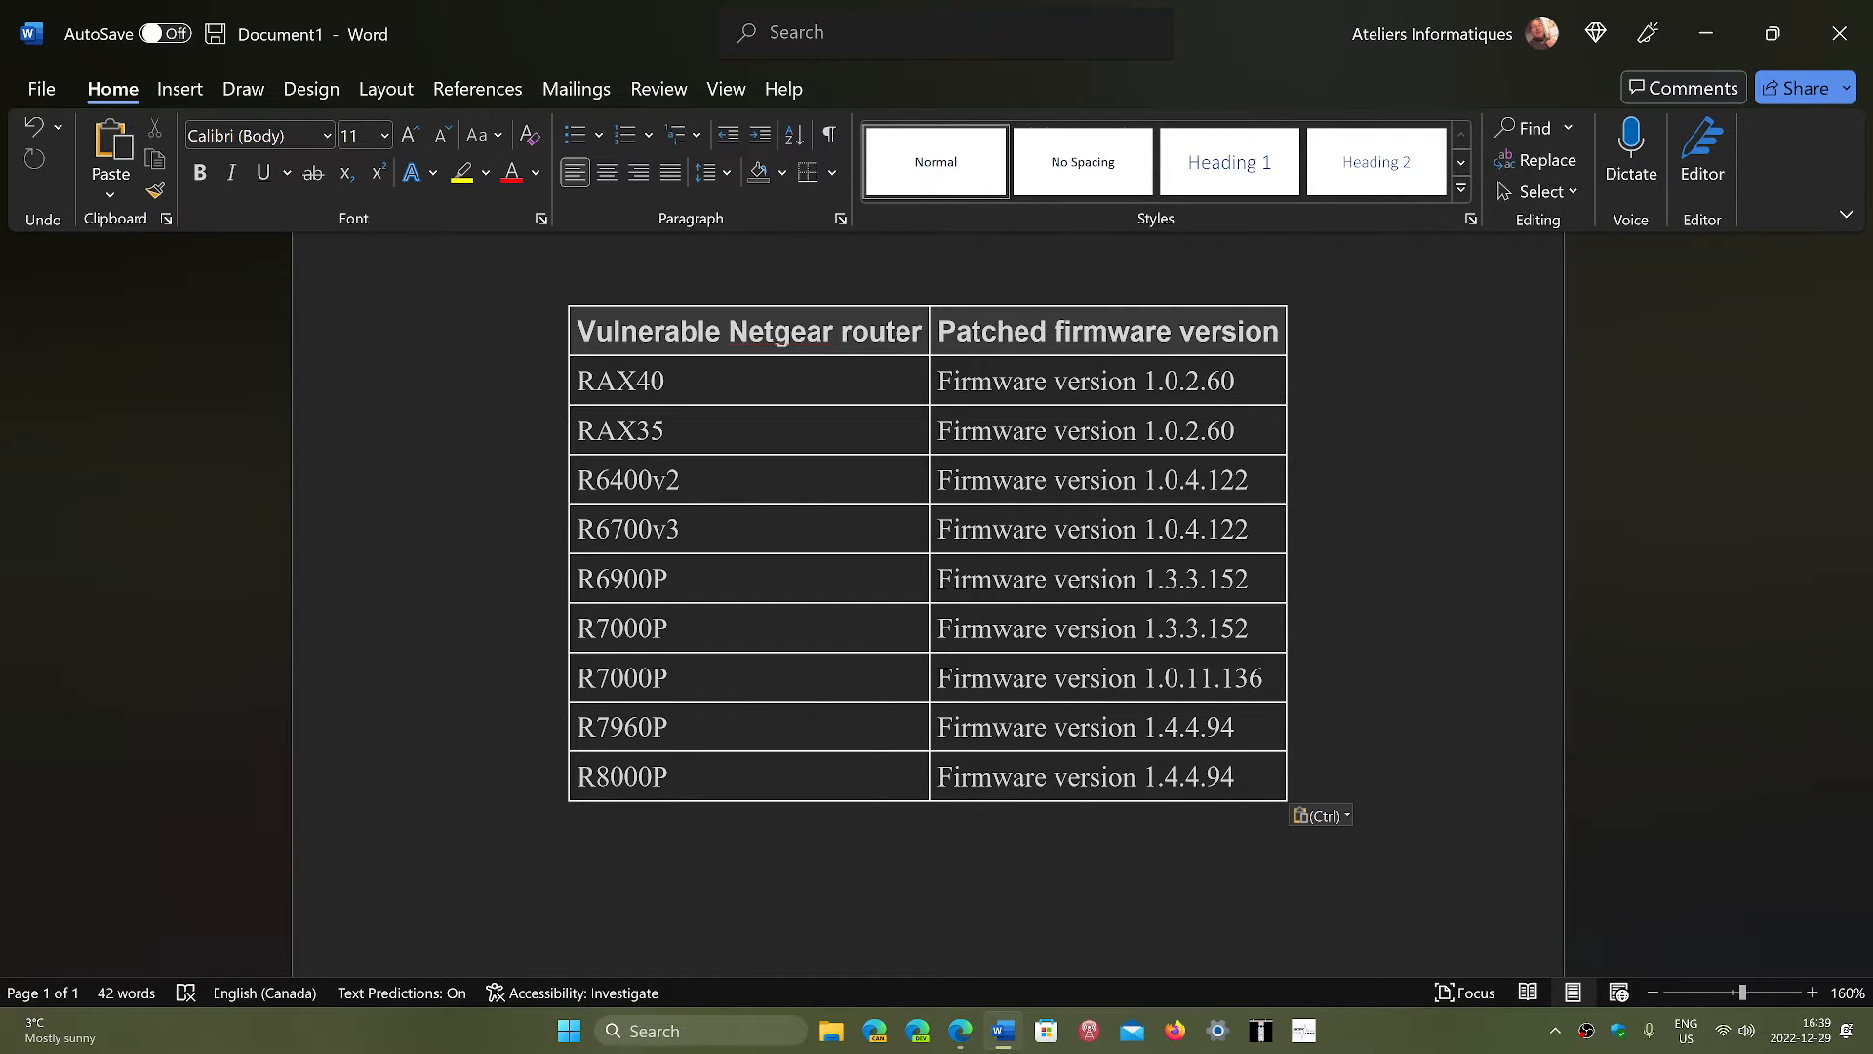
left_click(443, 816)
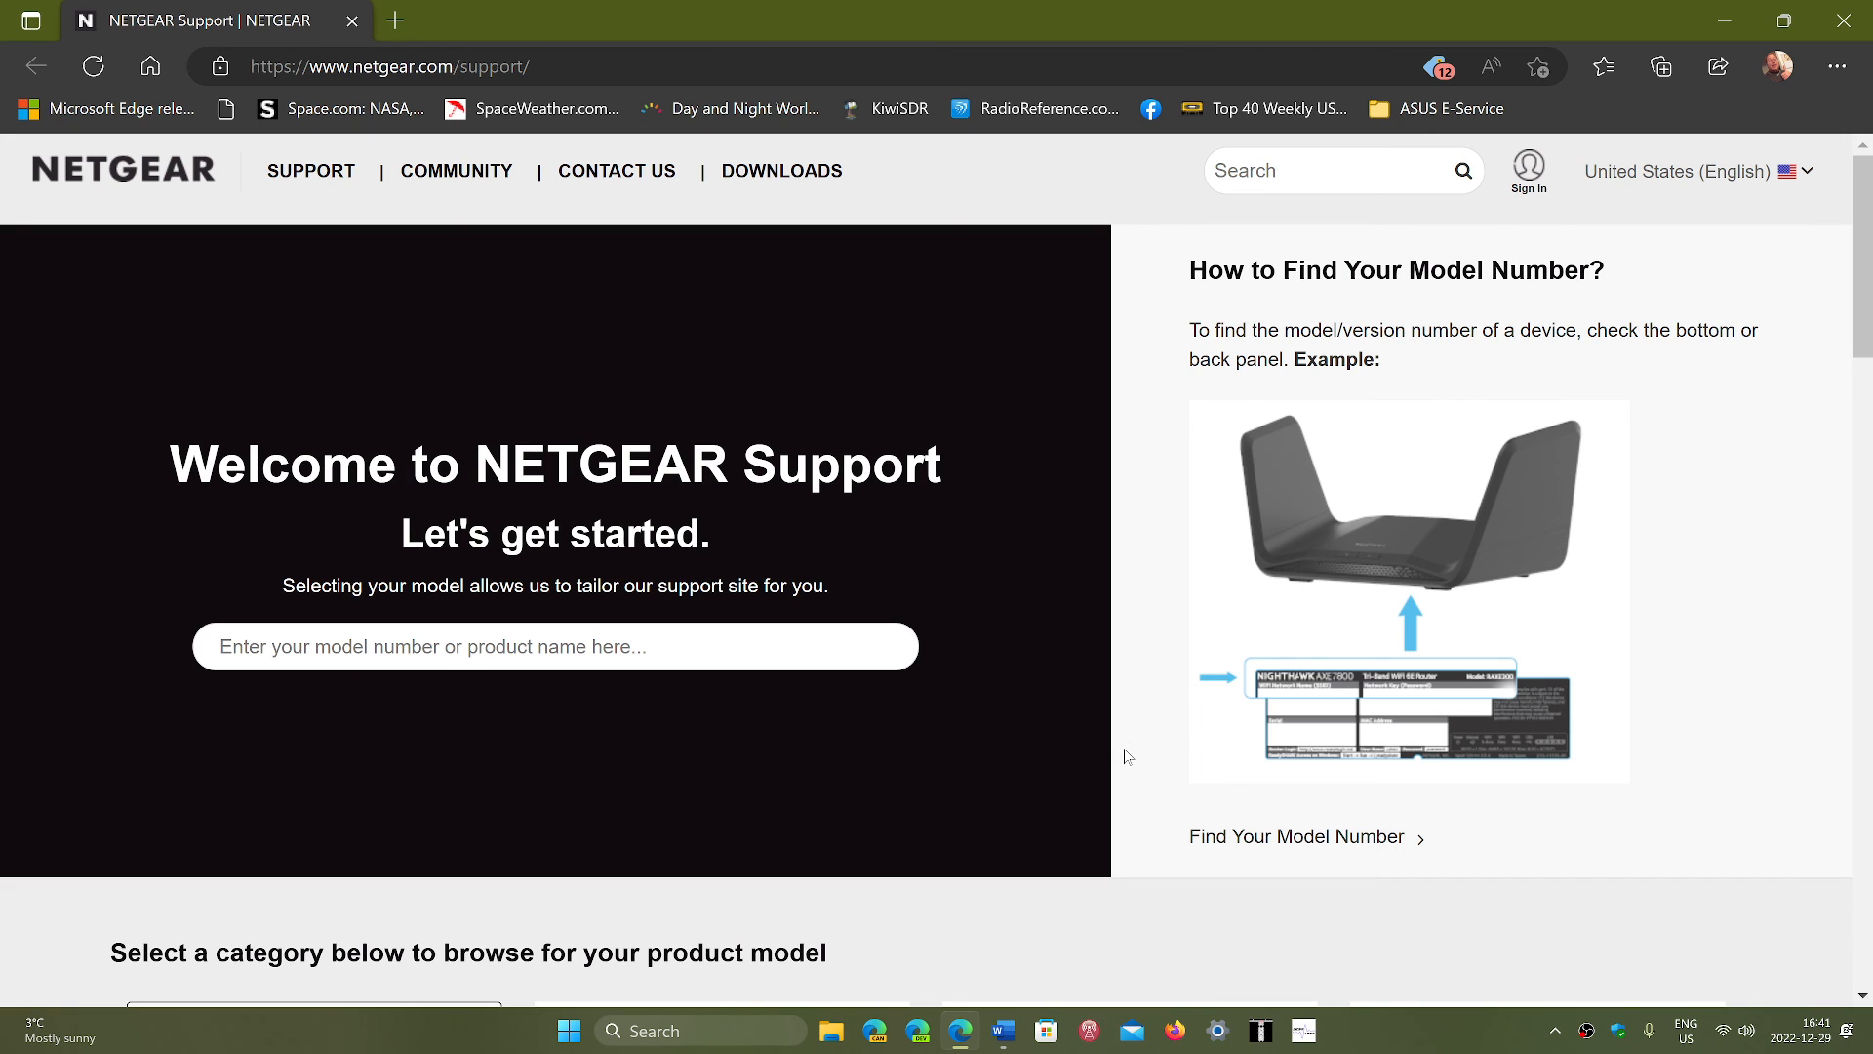
mouse_move(1046, 966)
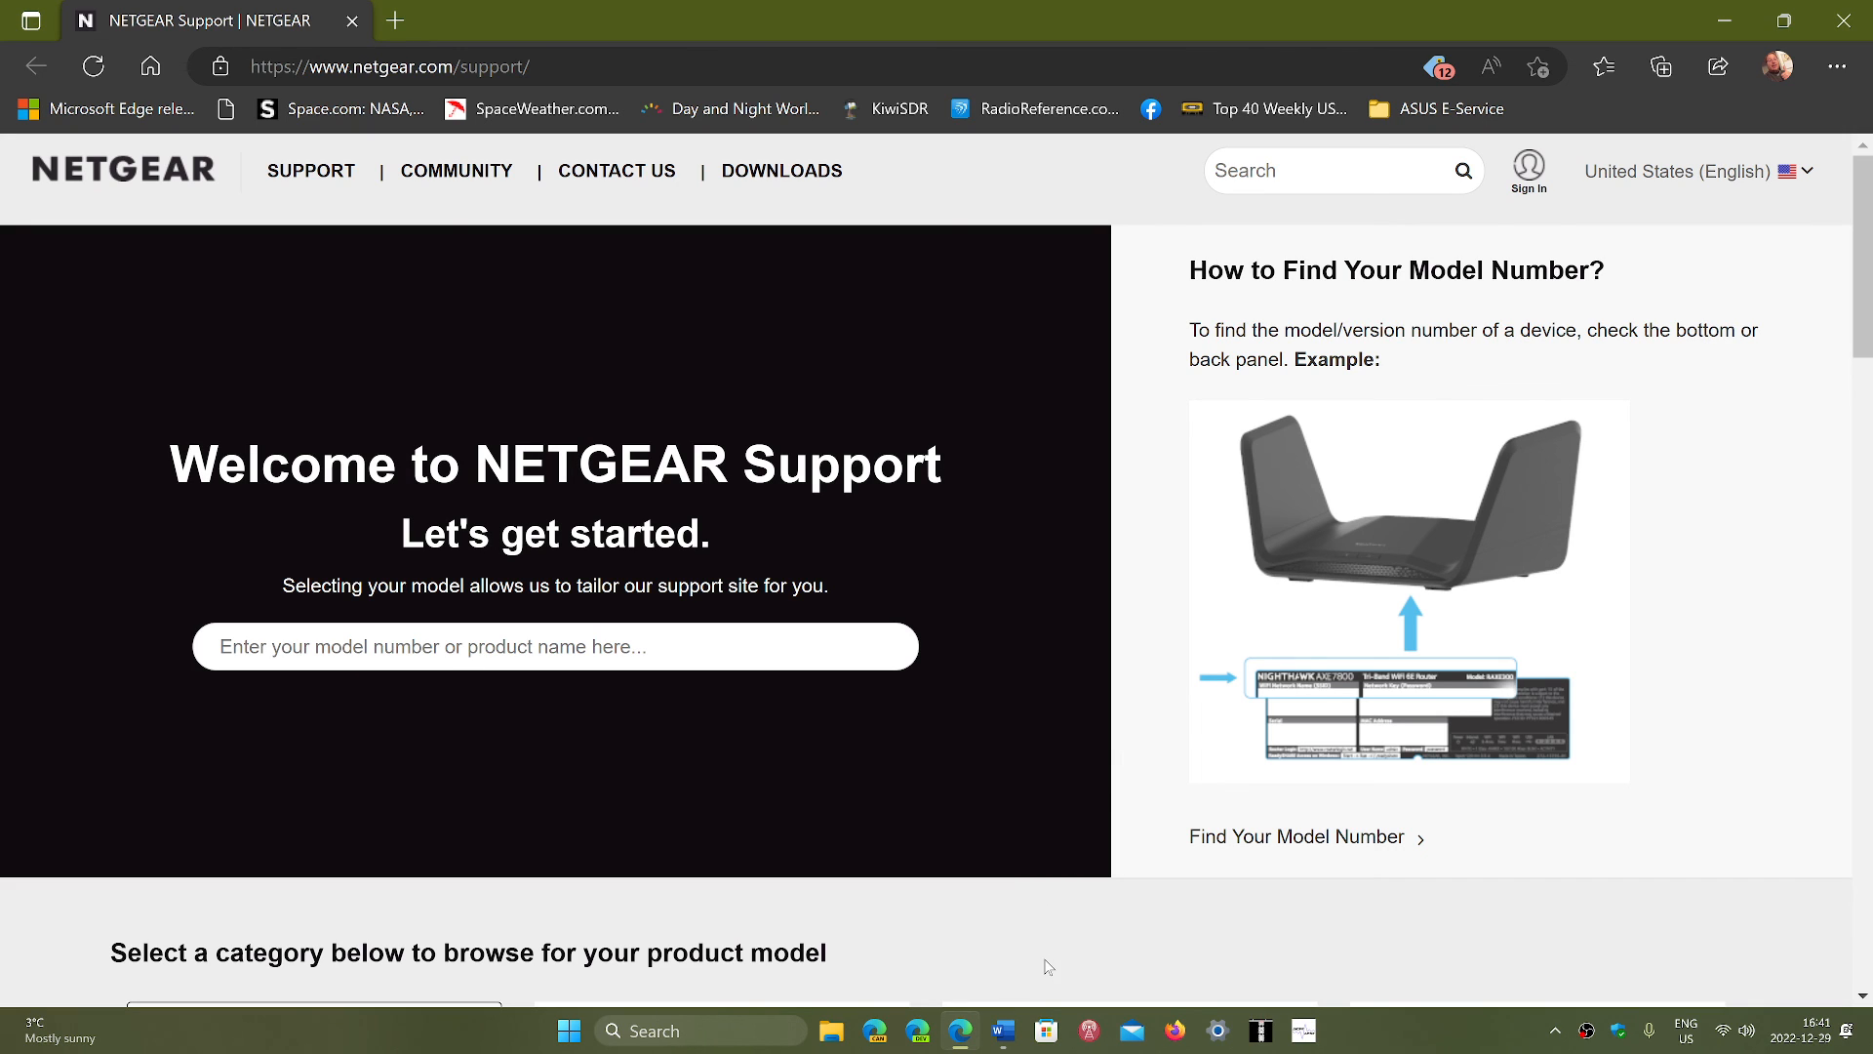
mouse_move(960, 1031)
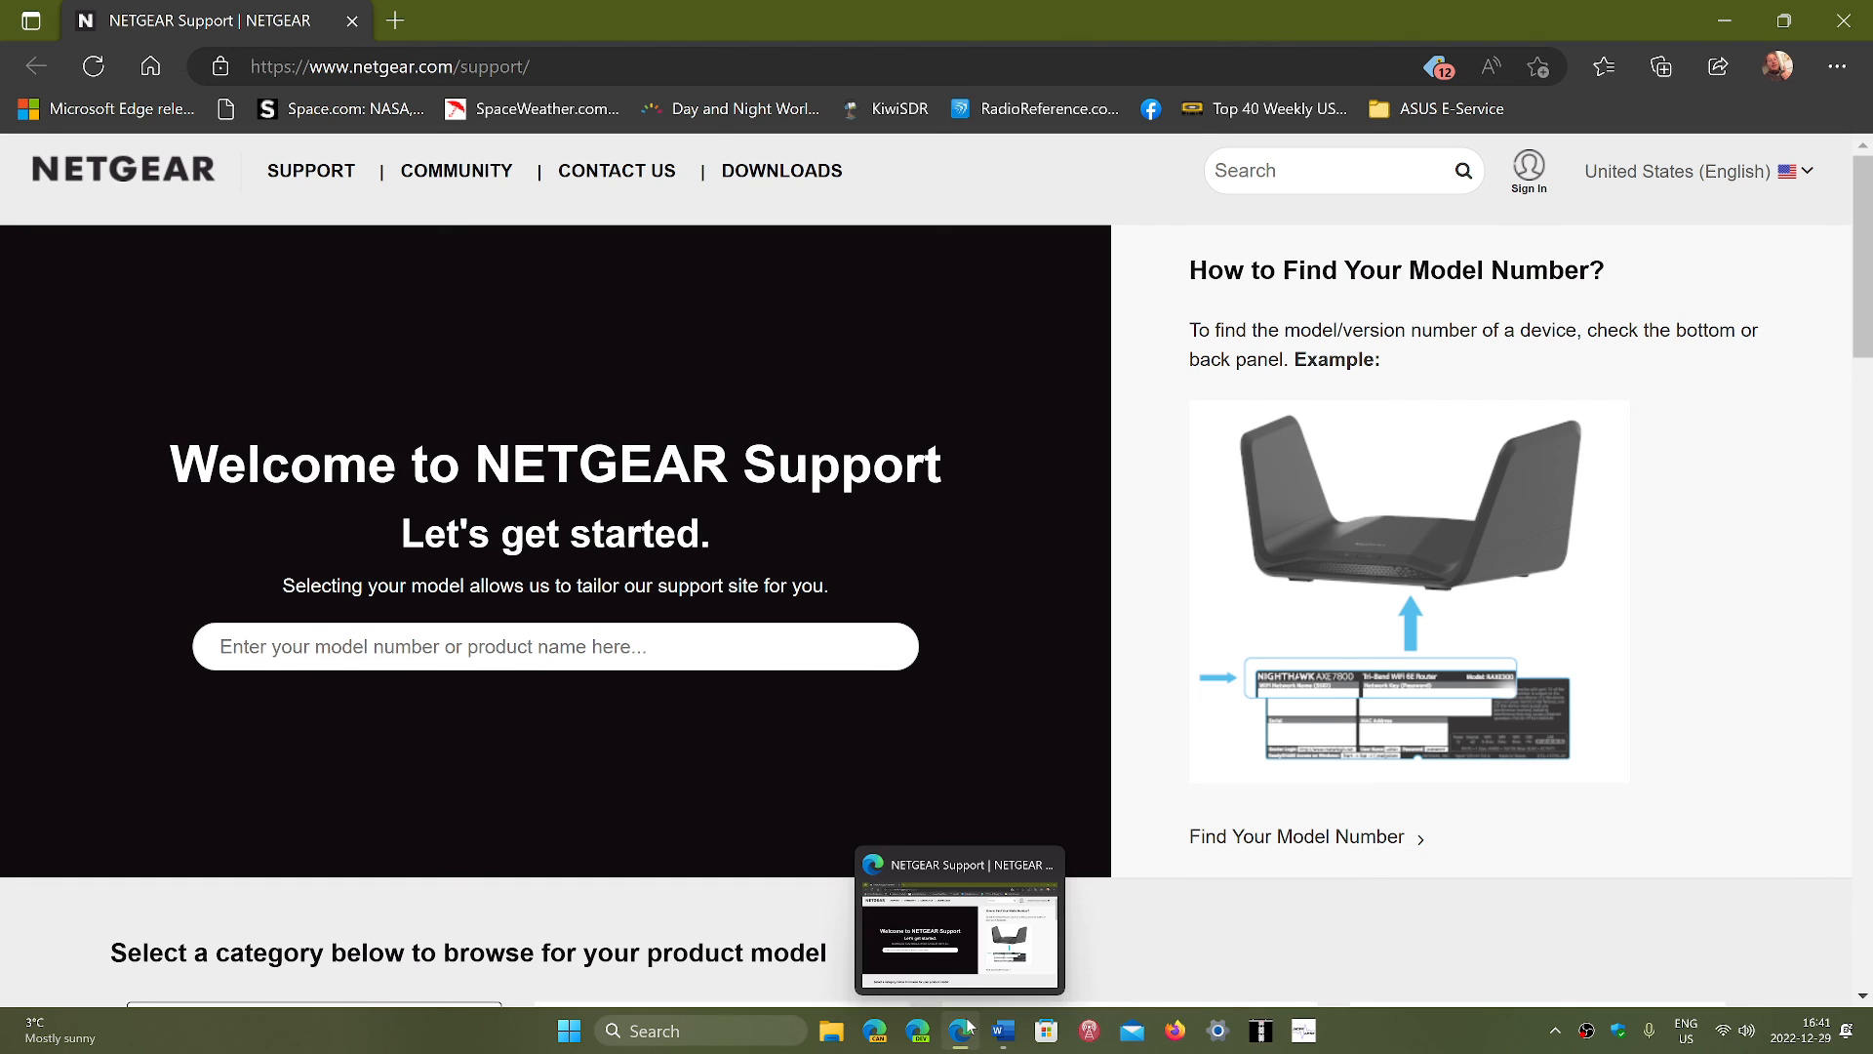
Step: Switch from the NETGEAR Support page in Edge back to the Word router table
left_click(1001, 1031)
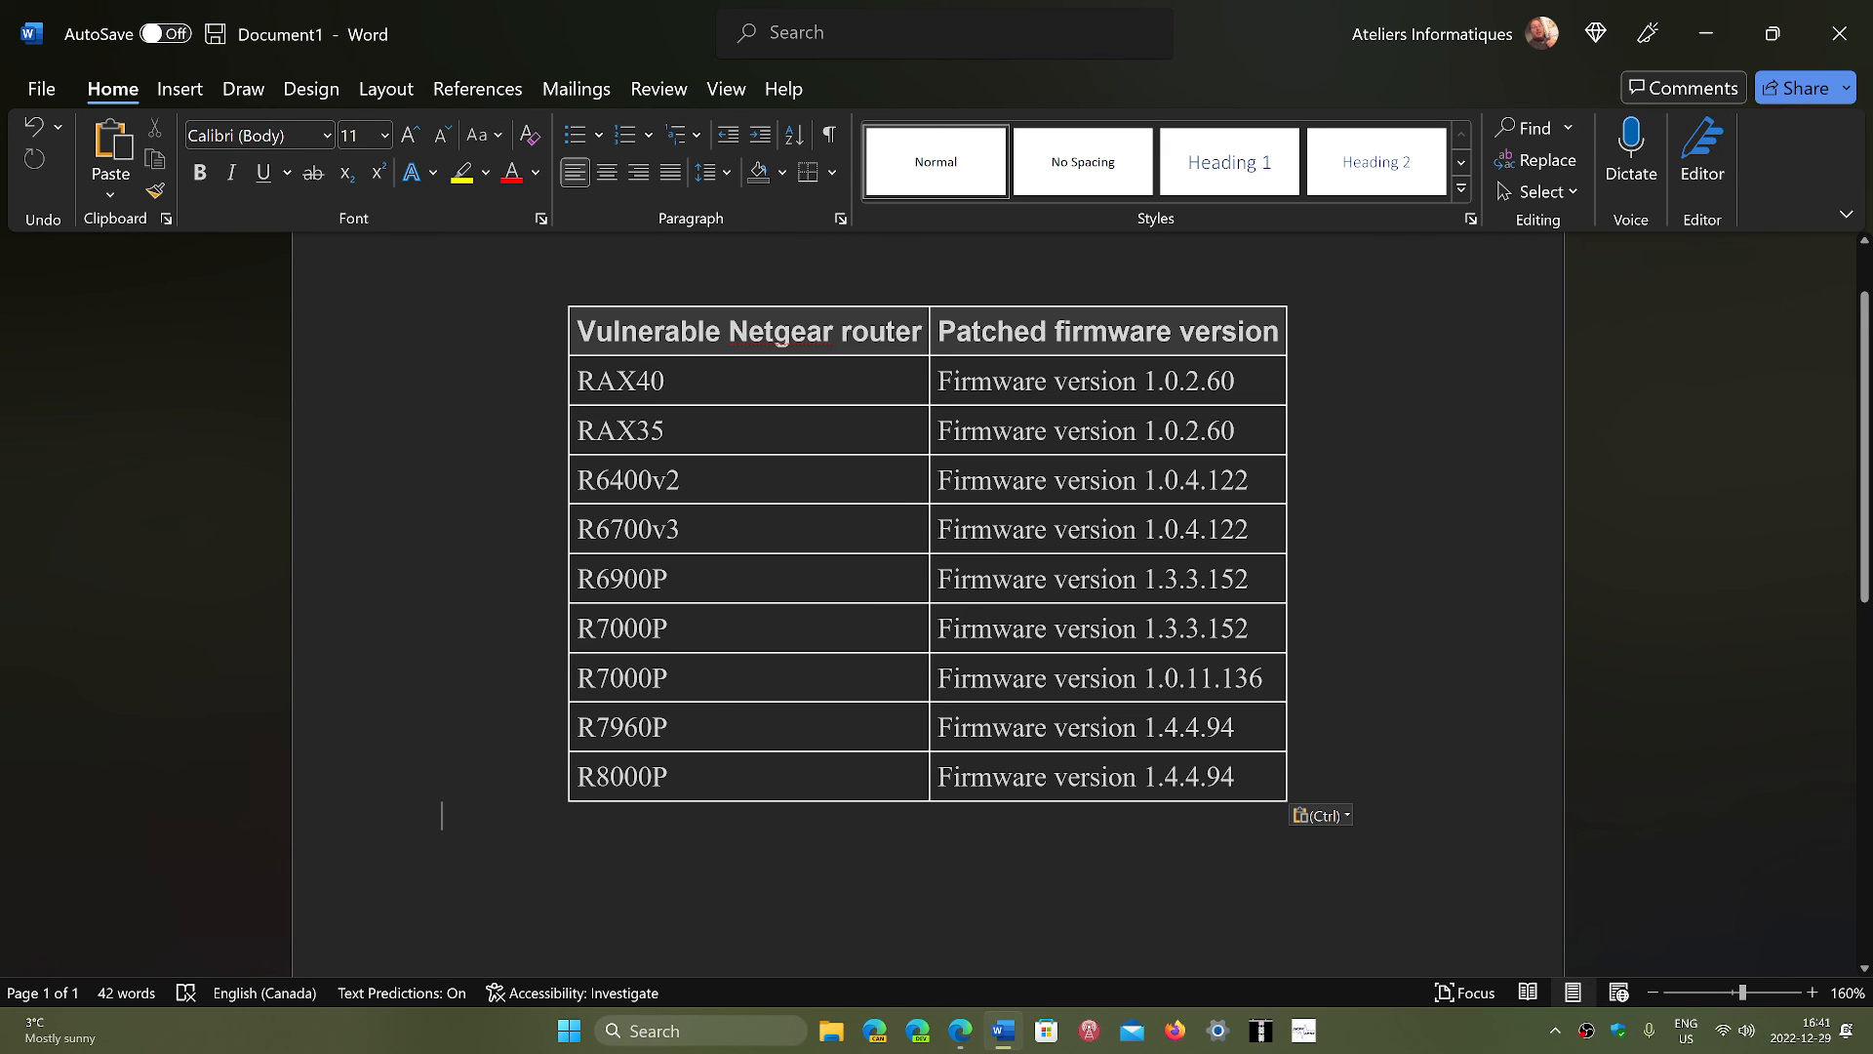
mouse_move(1381, 1009)
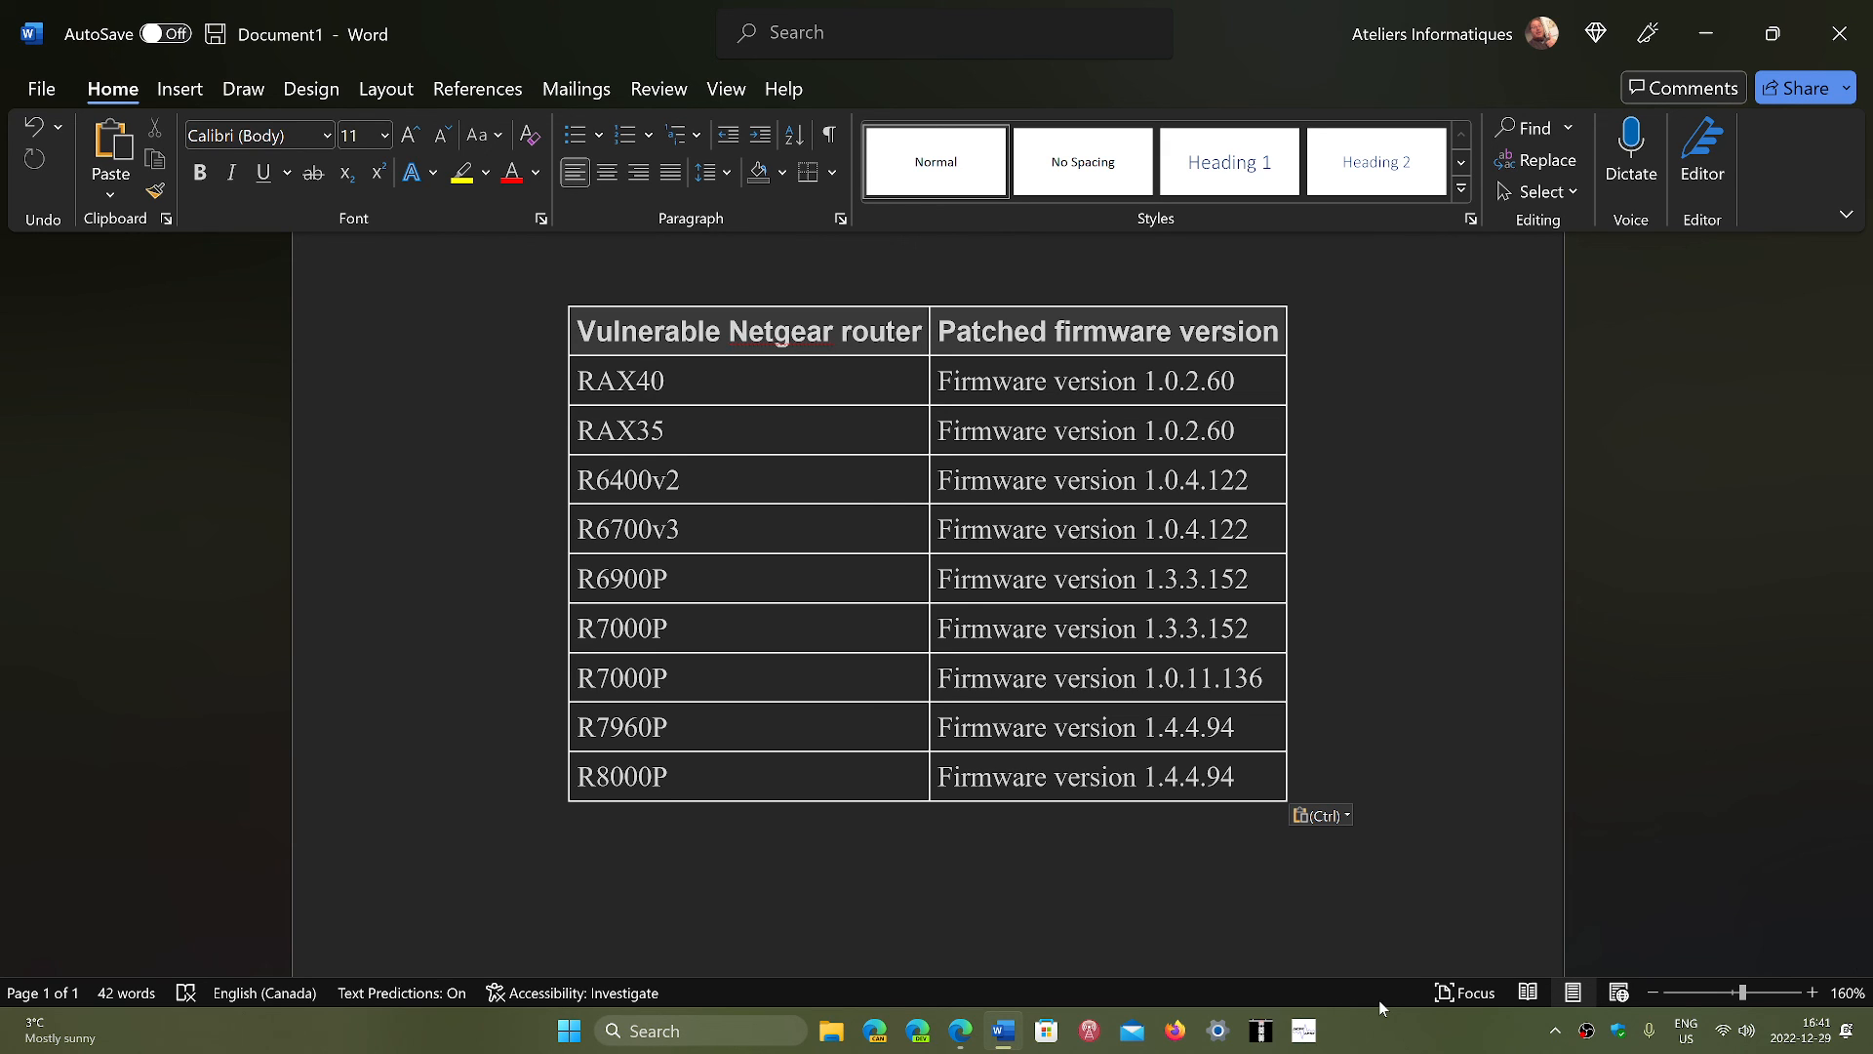